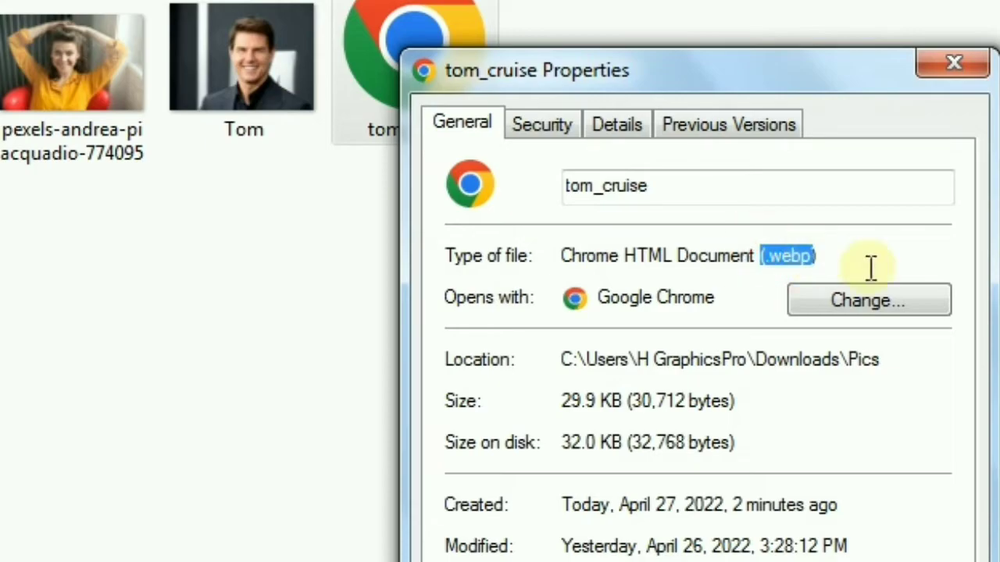
# Step: Attempt to open the .webp file, get the wrong-document-type error and acknowledge it
pyautogui.click(953, 63)
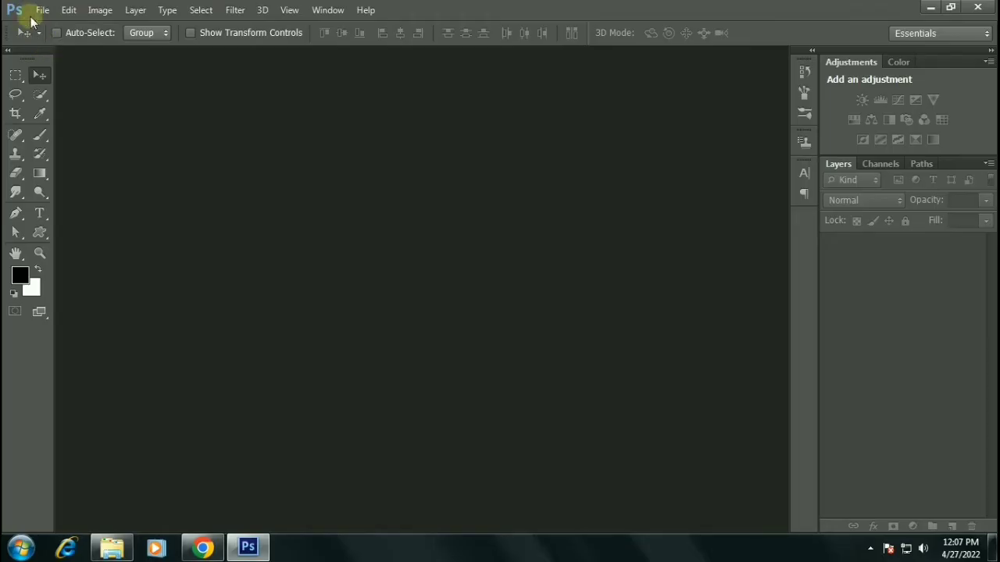
pyautogui.click(42, 9)
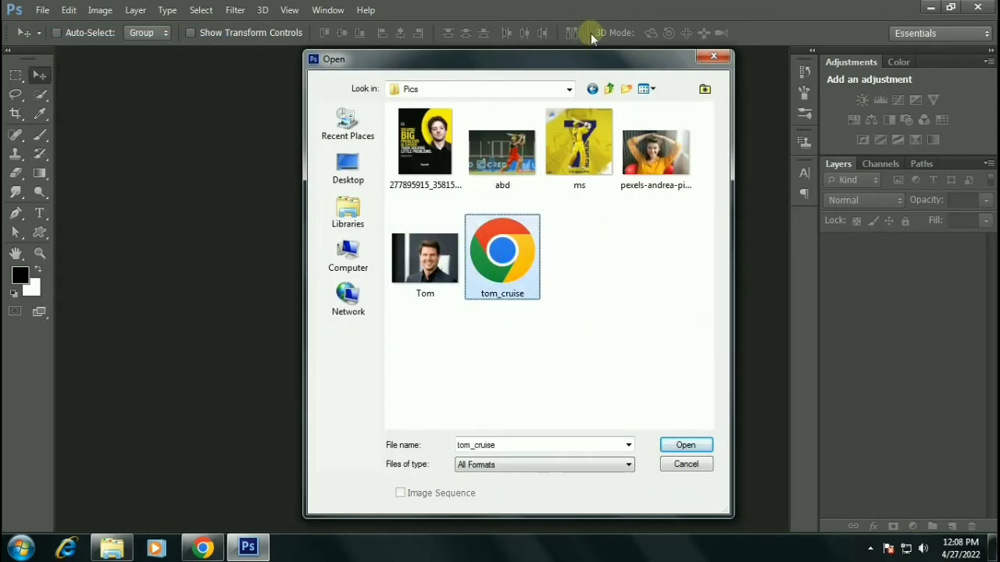
pyautogui.click(684, 446)
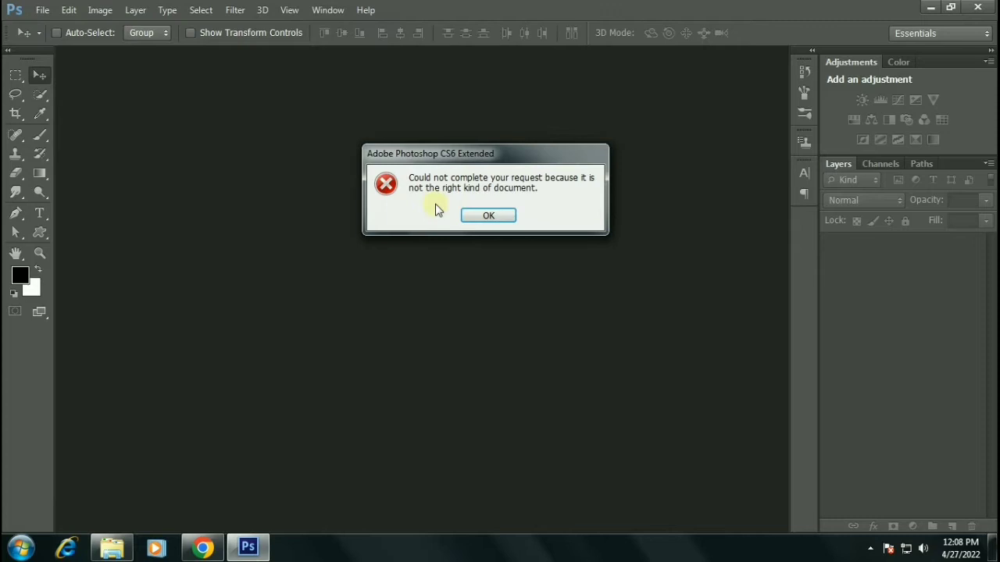
pyautogui.moveTo(531, 206)
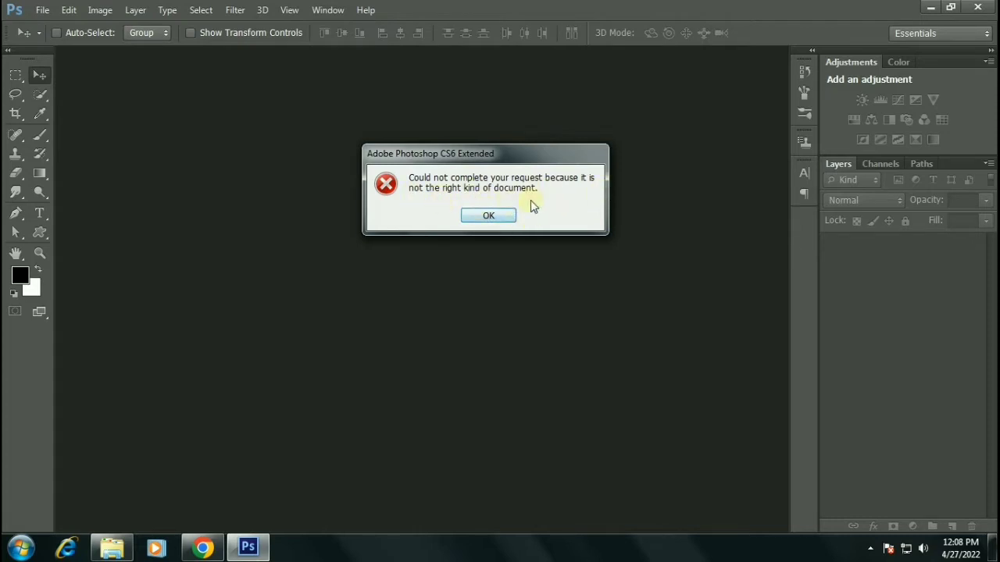
pyautogui.click(488, 215)
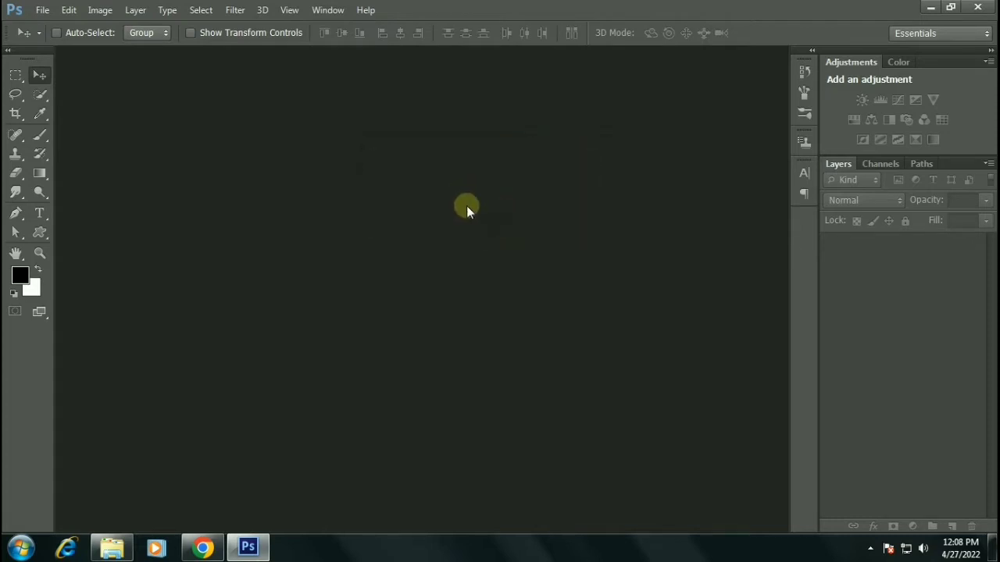
pyautogui.moveTo(978, 8)
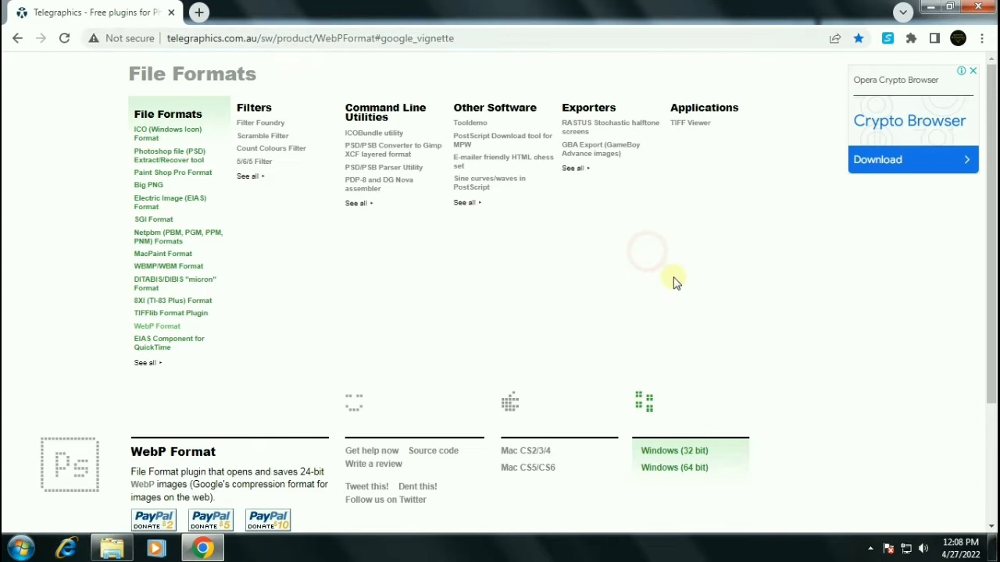
# Step: Download the WebP Format plugin zip via the Windows (32 bit) link on the Telegraphics page
pyautogui.scroll(-3)
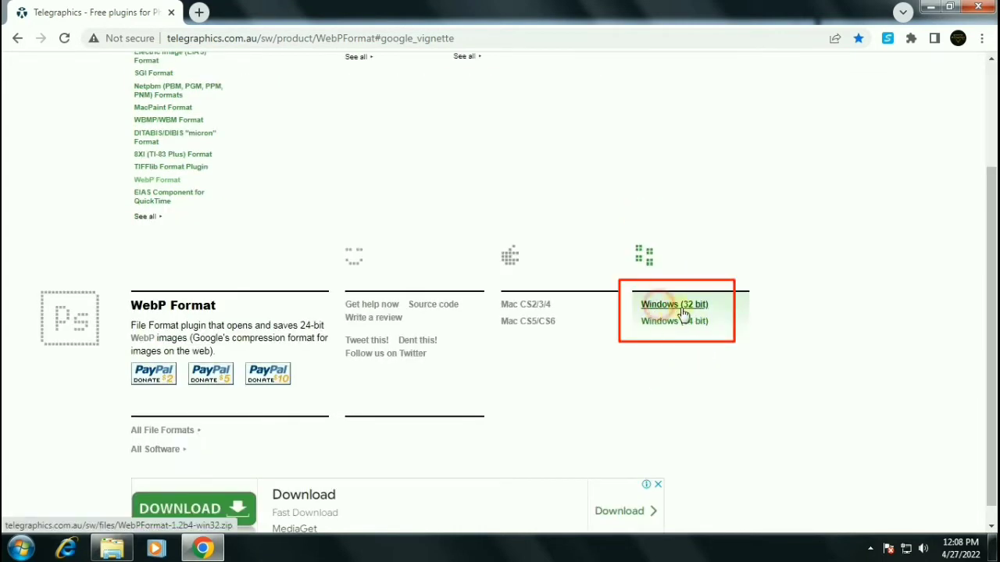
pyautogui.click(673, 303)
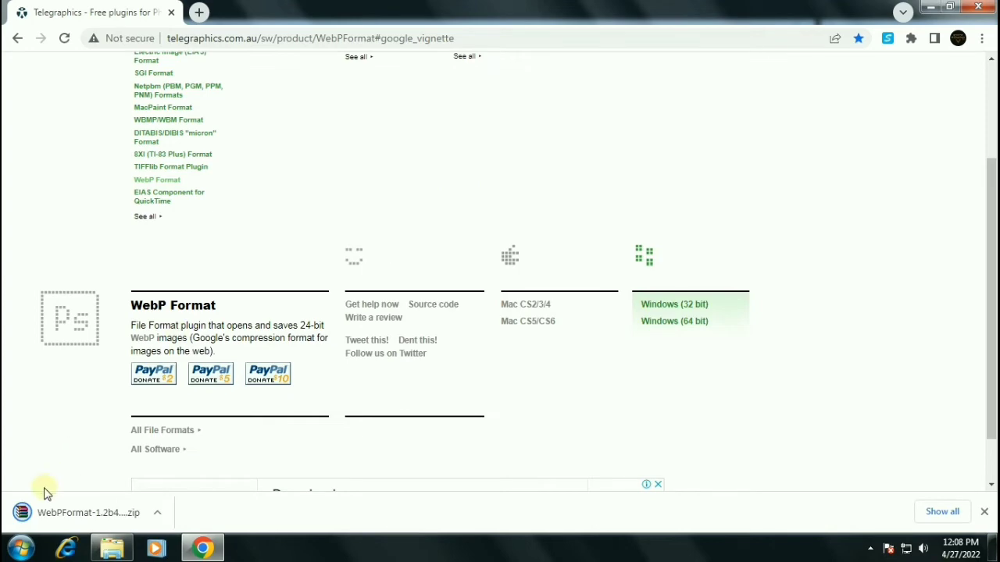
pyautogui.scroll(3)
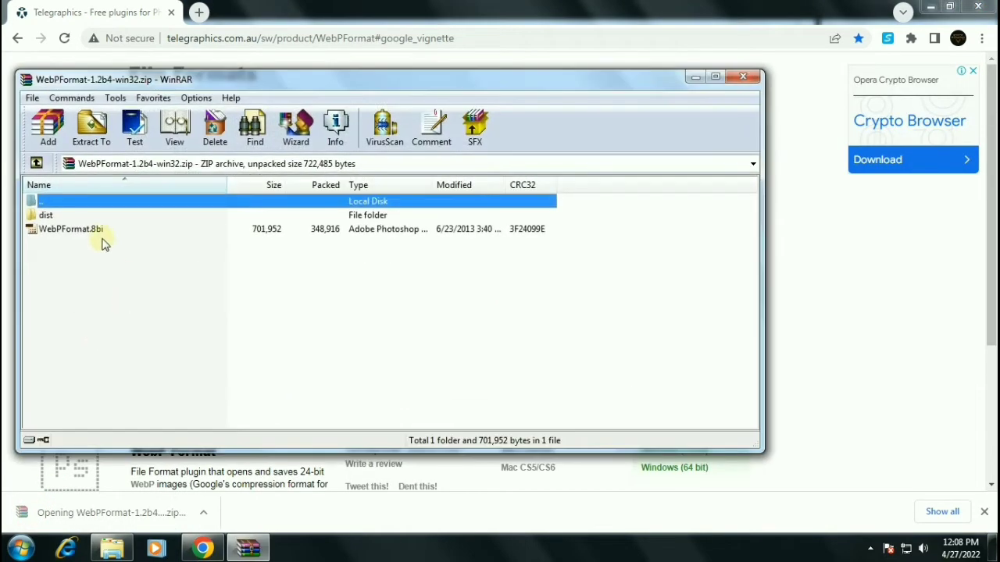
# Step: Take WebPFormat.8bi to C:\Program Files\Adobe\Adobe Photoshop CS6\Plug-ins
pyautogui.click(12, 547)
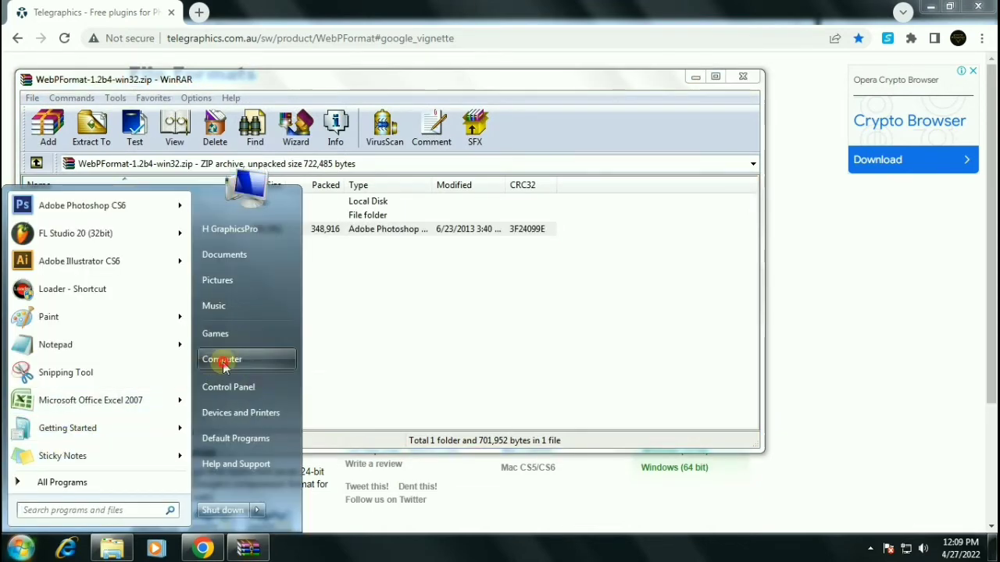
pyautogui.click(221, 359)
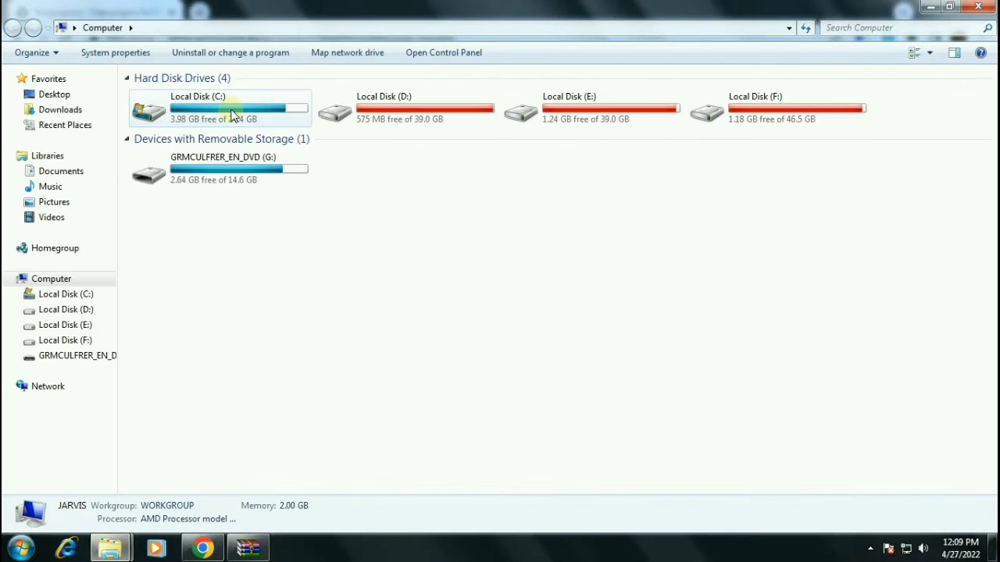
pyautogui.doubleClick(219, 108)
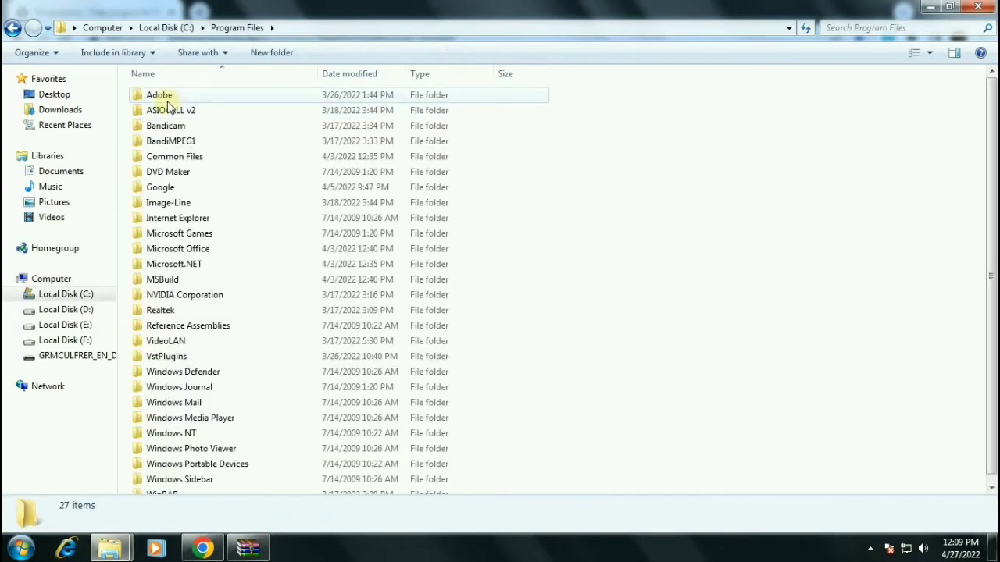
pyautogui.doubleClick(160, 95)
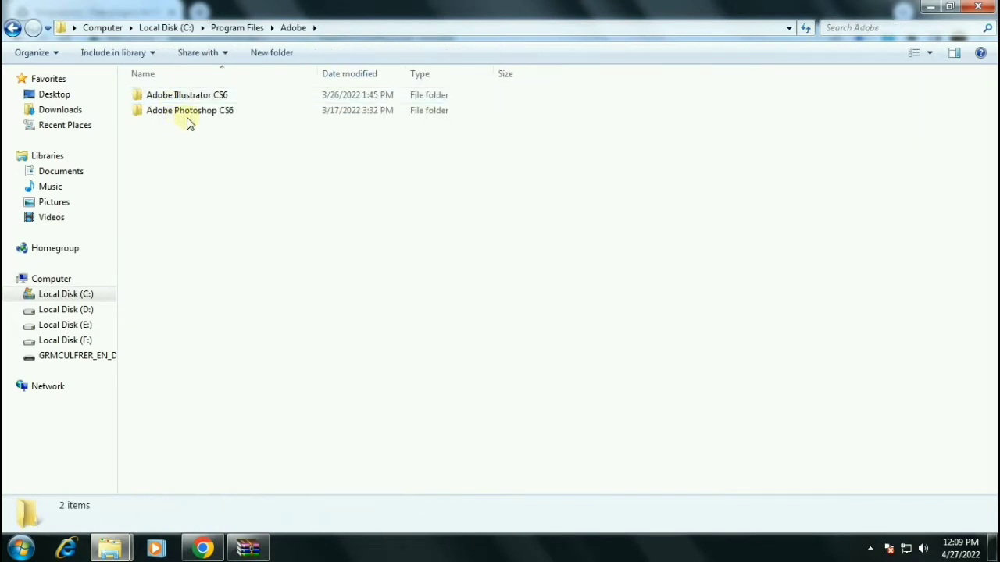
pyautogui.doubleClick(189, 110)
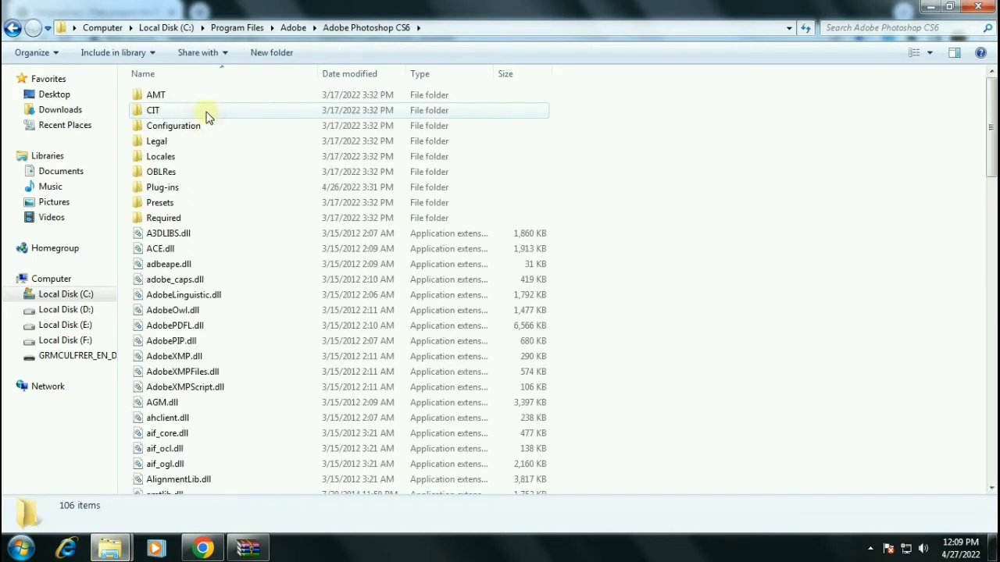
pyautogui.click(162, 187)
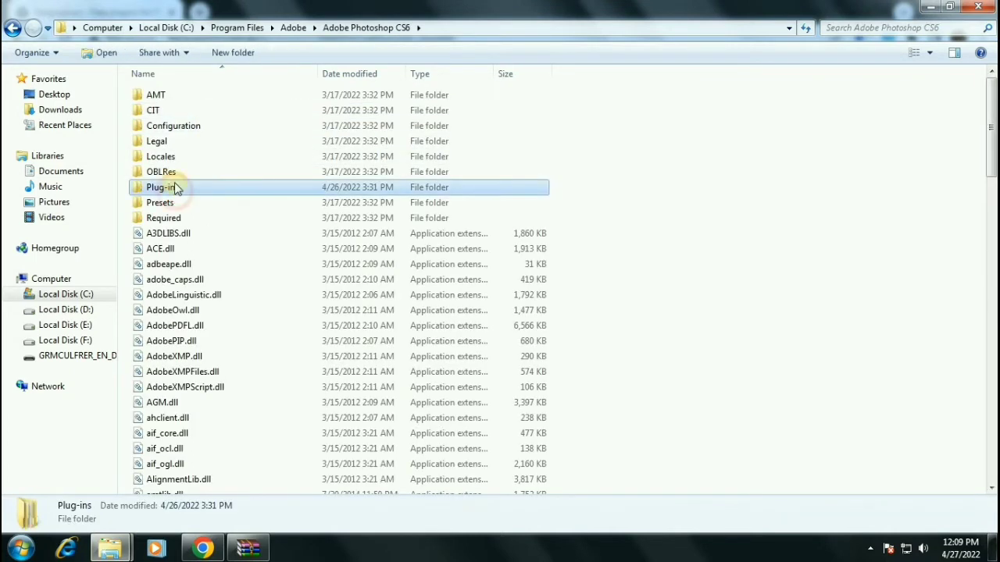
pyautogui.doubleClick(162, 188)
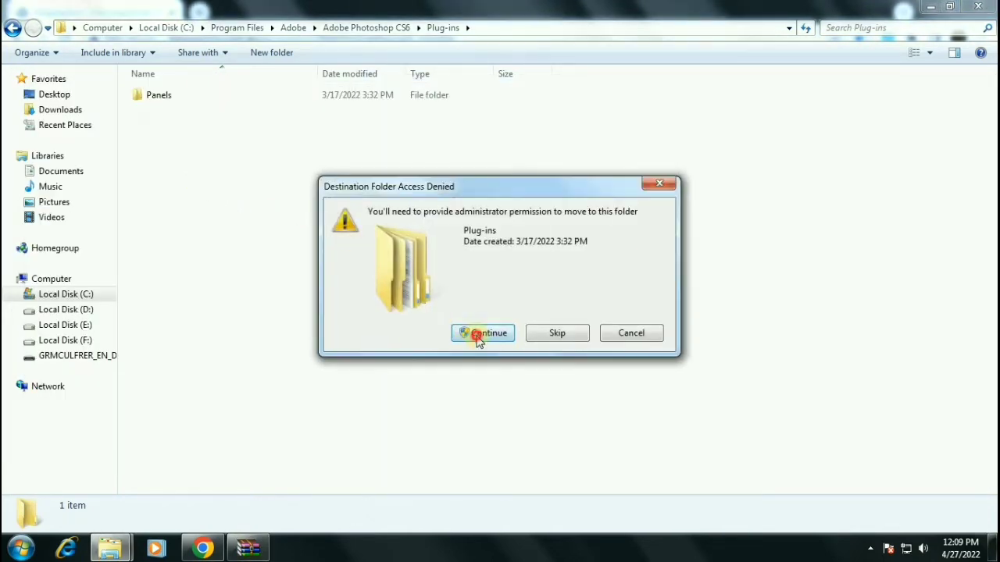
# Step: Grant administrator permission so the plugin moves into the Plug-ins folder
pyautogui.click(483, 333)
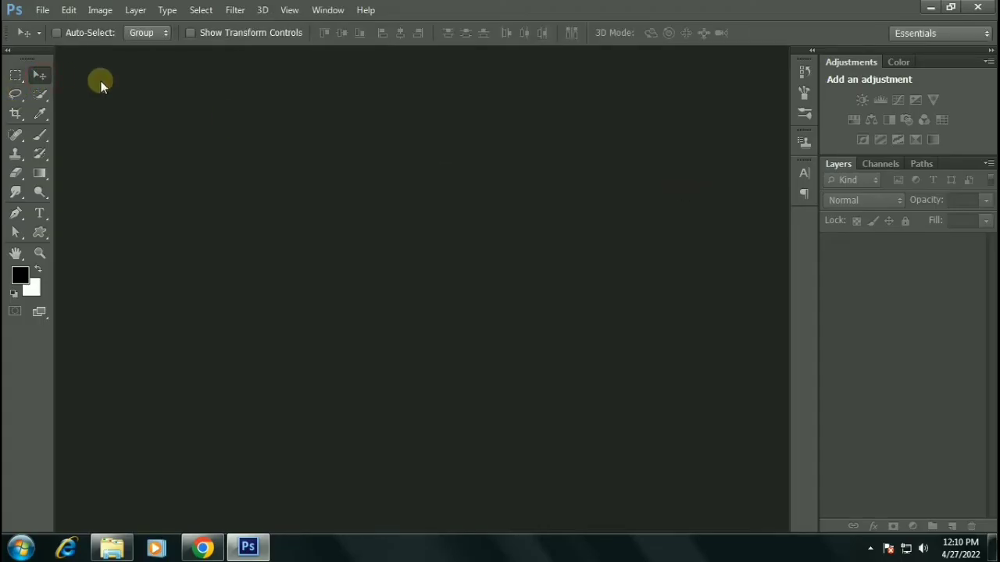
# Step: Open tom_cruise.webp successfully now that the plugin is installed
pyautogui.click(42, 9)
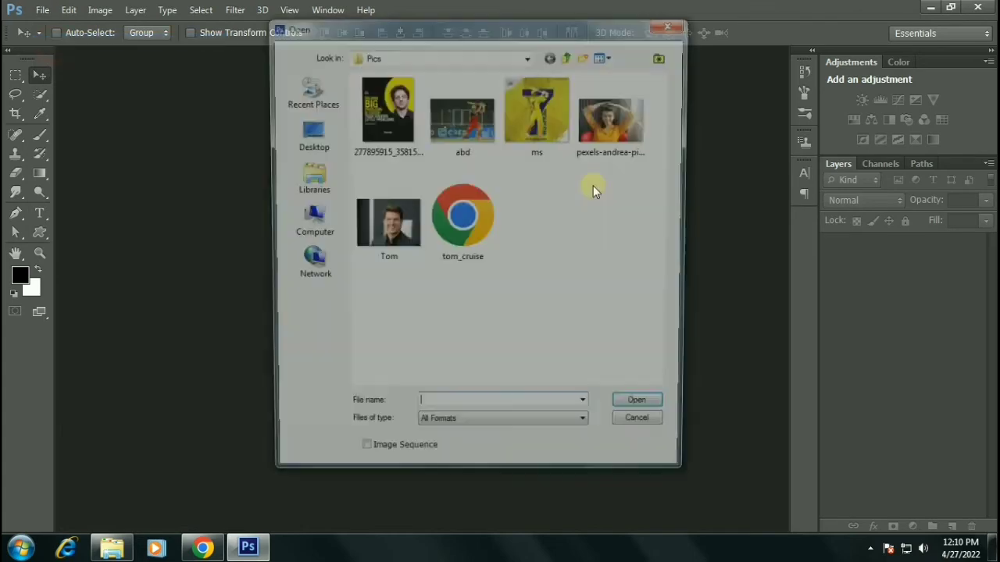
pyautogui.click(462, 215)
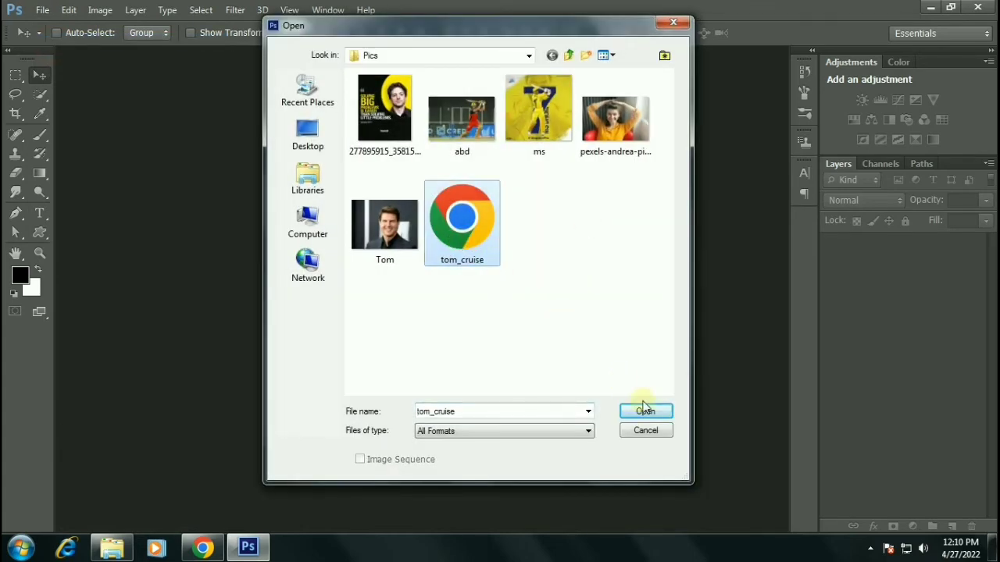
pyautogui.click(646, 411)
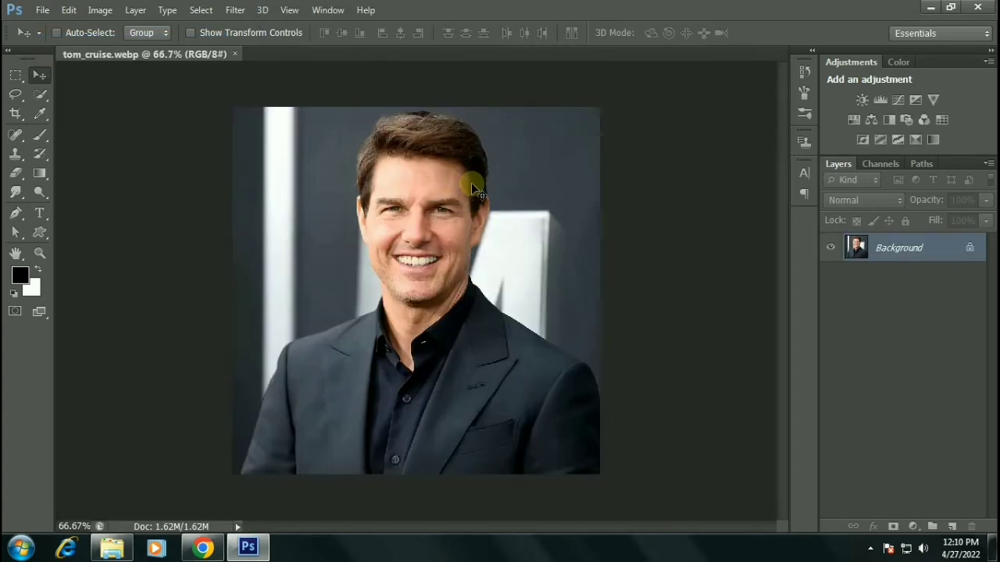
# Step: Start Save As and choose WebP as the output format
pyautogui.click(42, 9)
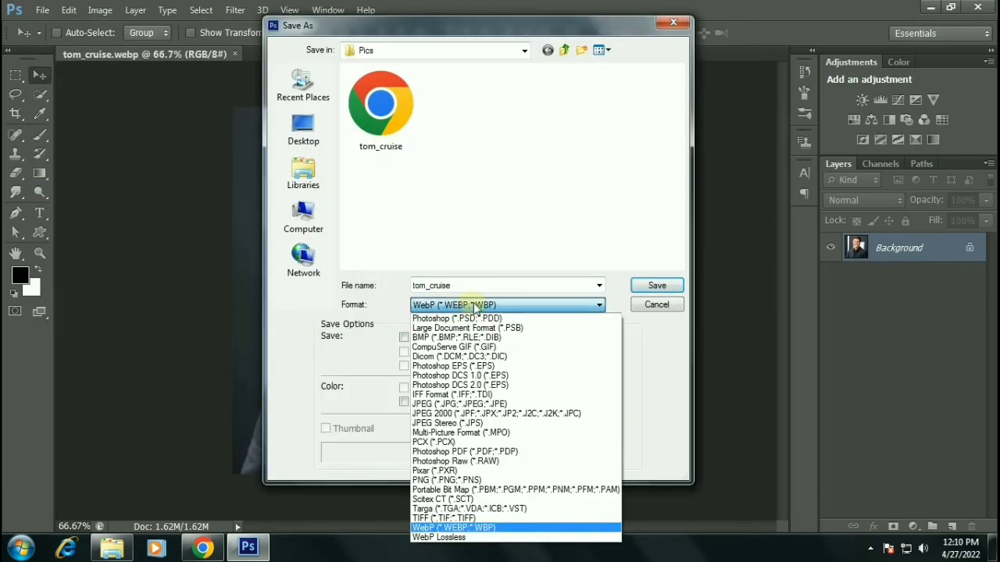
pyautogui.click(453, 528)
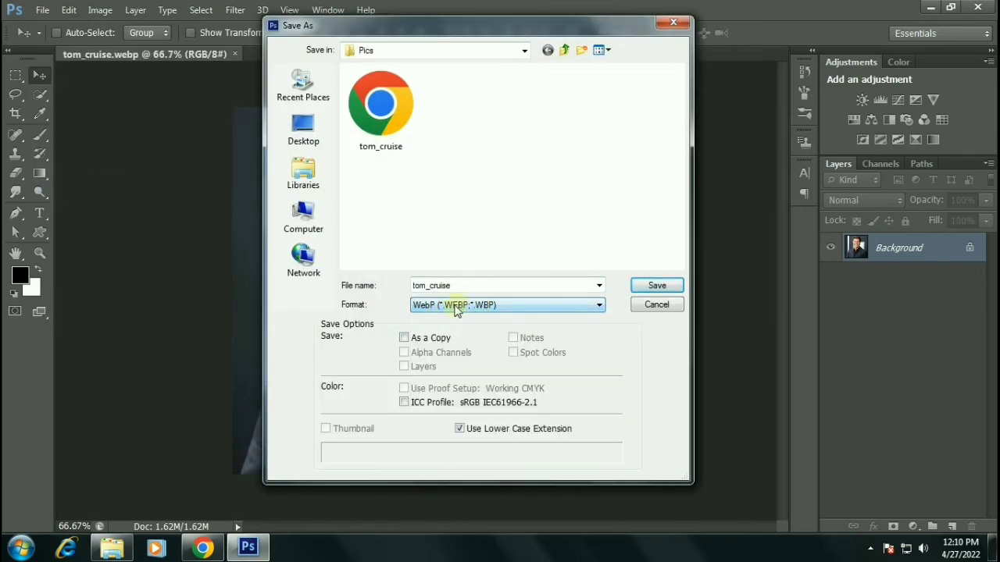